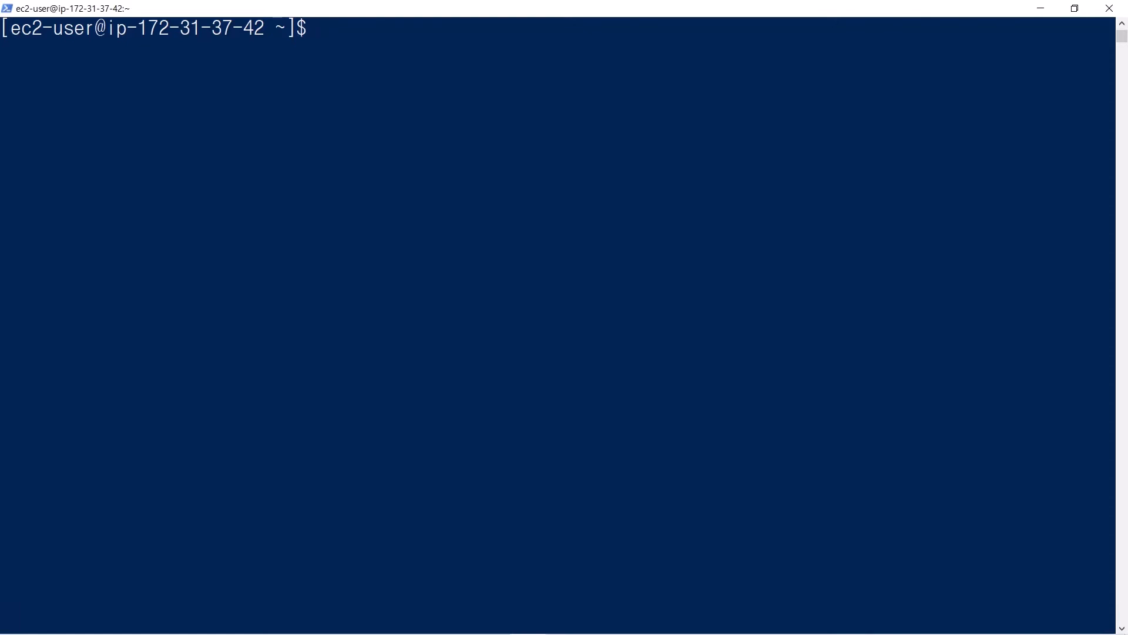
Open shp/appmgr/bpr/product/bpr_product.py in vi from the ec2-user prompt.
{"action": "type", "text": "vi shp/appm"}
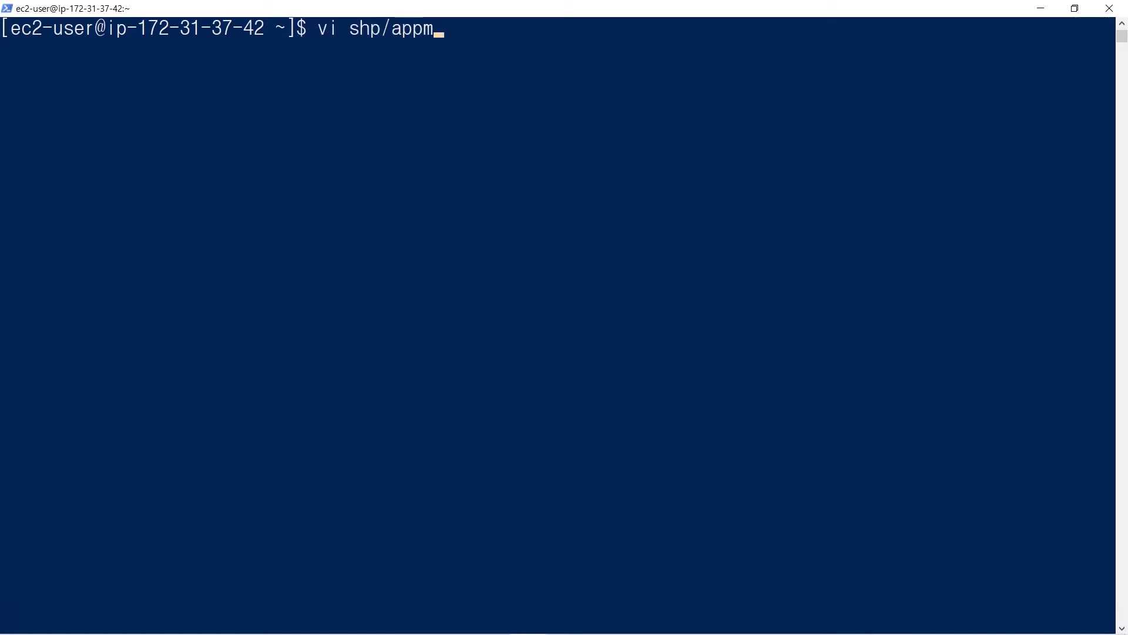
{"action": "type", "text": "gr/bpr/pr"}
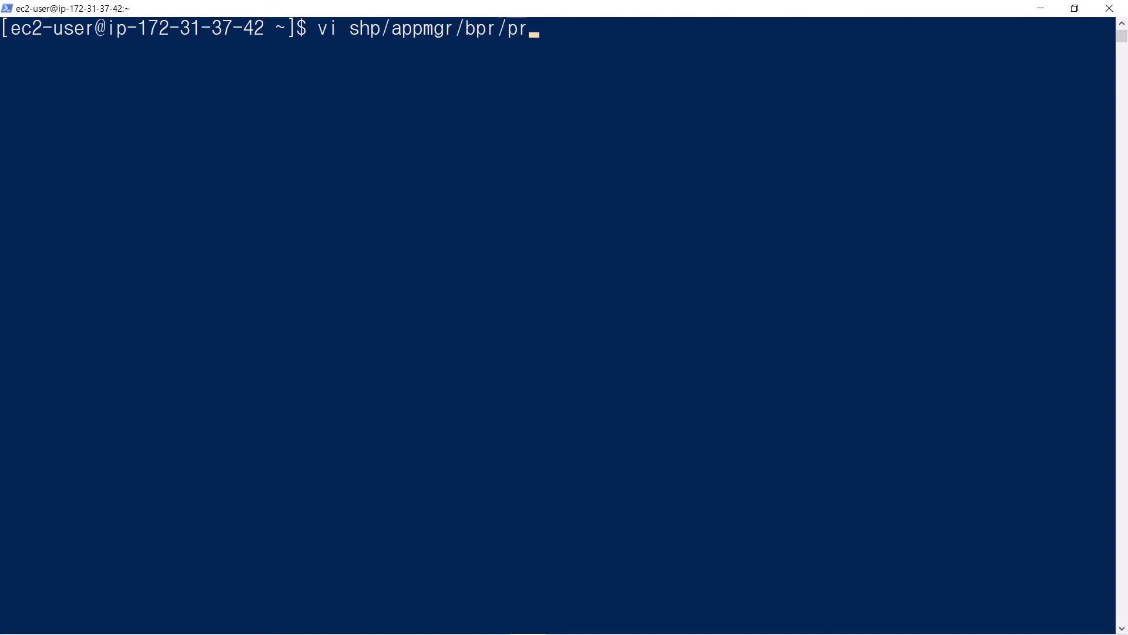
{"action": "type", "text": "oduct/bpr"}
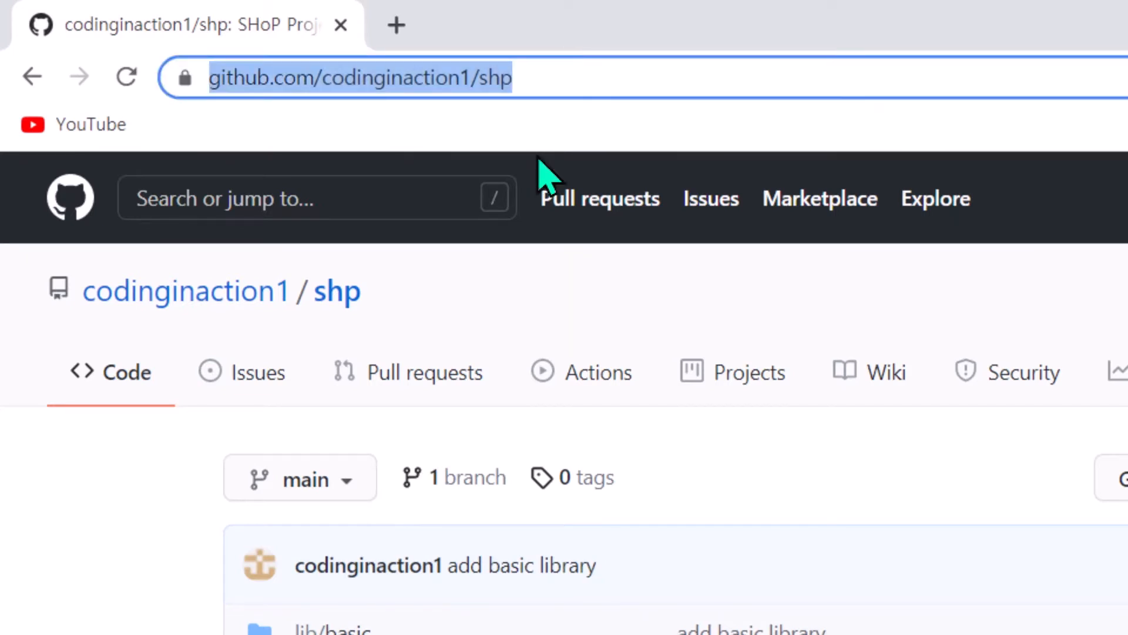
Scroll down the shp repository's Code page on GitHub.
{"action": "scroll", "scroll_direction": "down", "scroll_amount": 3}
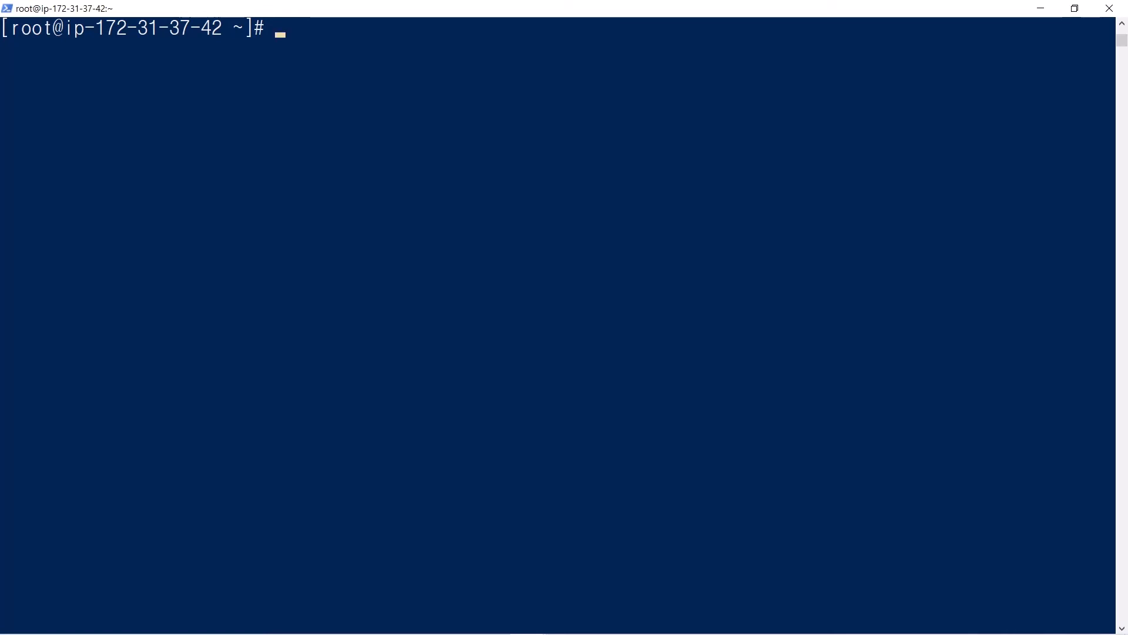
Confirm the root user with whoami, then install git via dnf, answering y.
{"action": "type", "text": "whoami"}
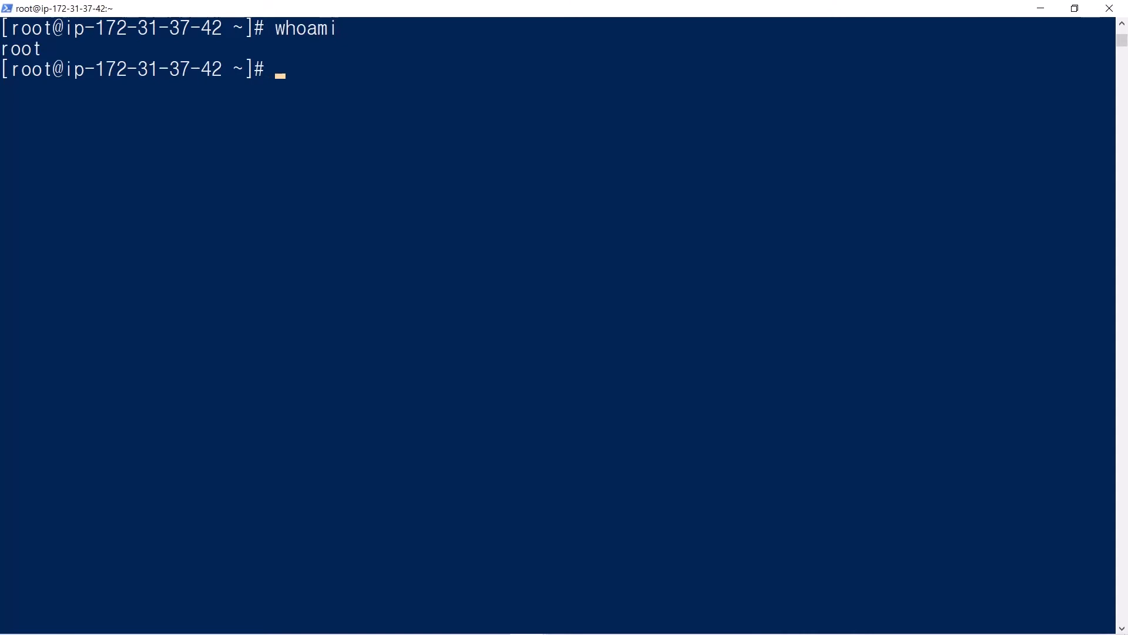
{"action": "type", "text": "dnf inst"}
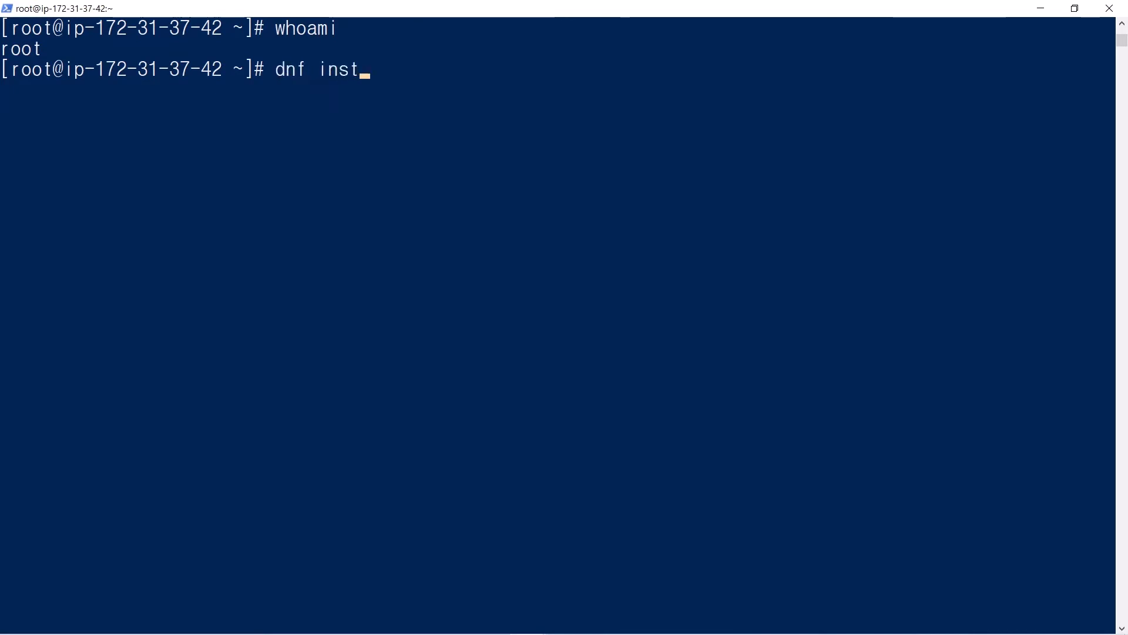
{"action": "type", "text": "all git"}
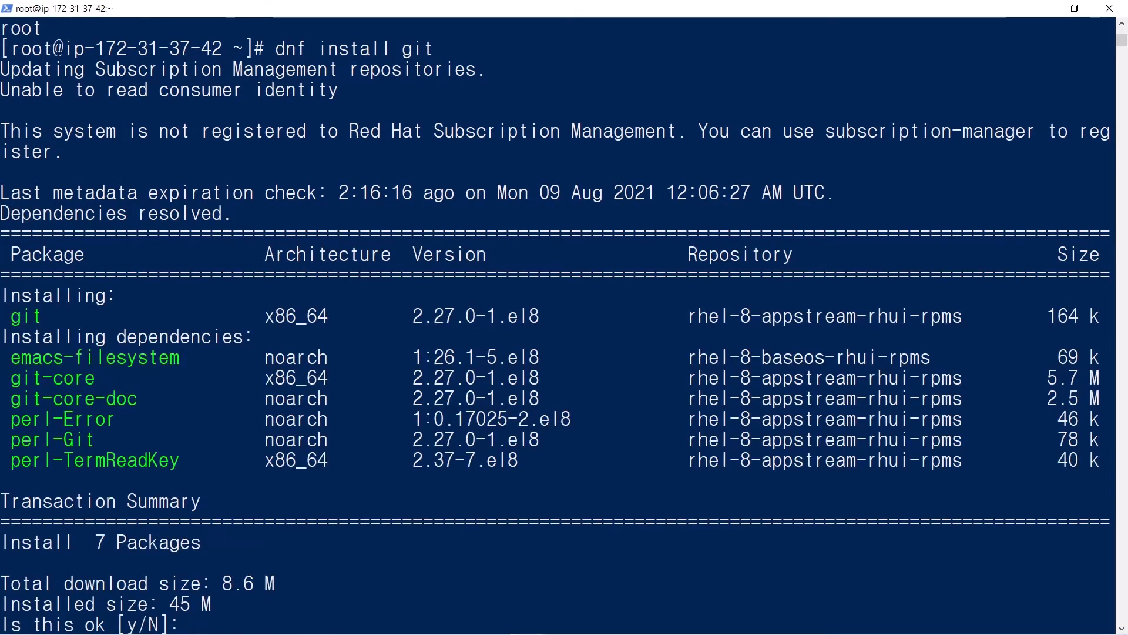
{"action": "type", "text": "y"}
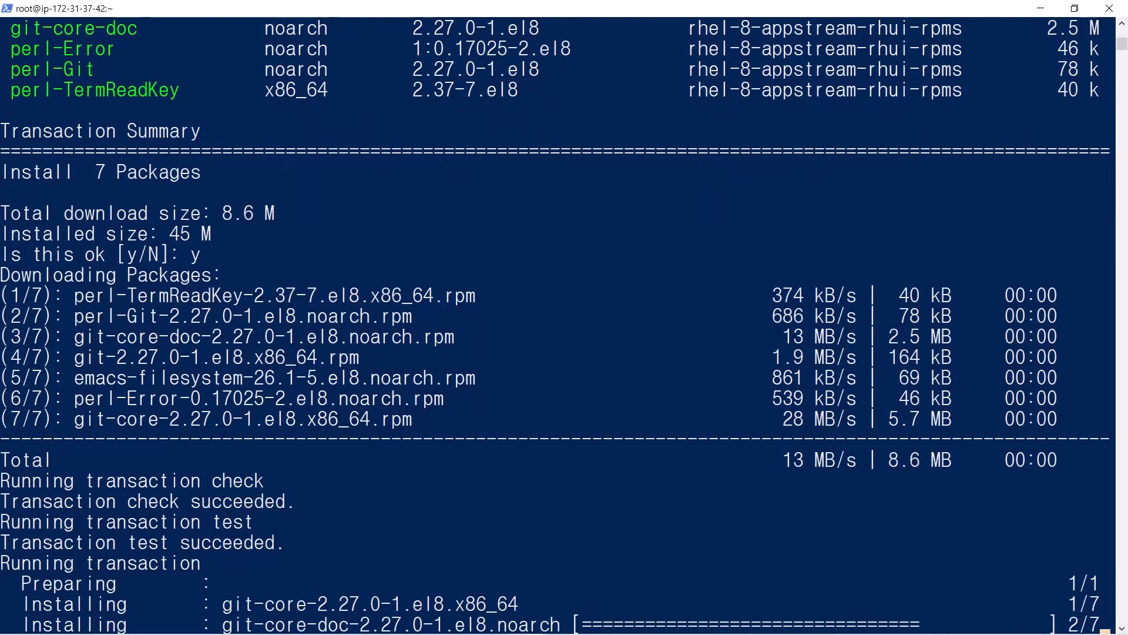
{"action": "scroll", "scroll_direction": "down", "scroll_amount": 3}
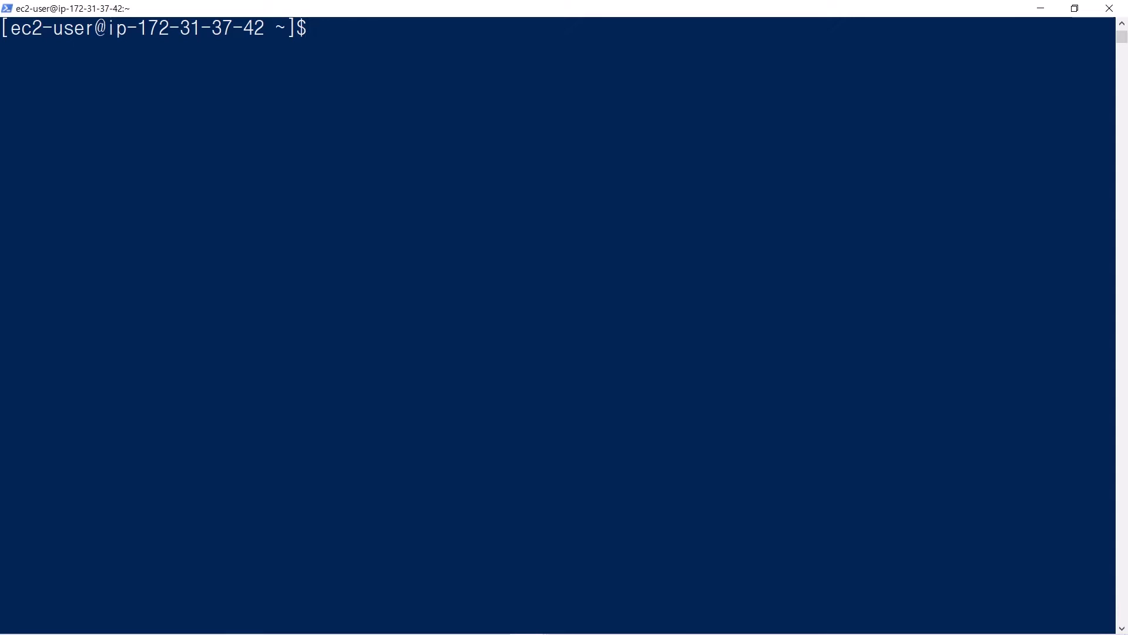
Check whoami, move shp to tmp_shp, and git clone the shp repository.
{"action": "type", "text": "whoami"}
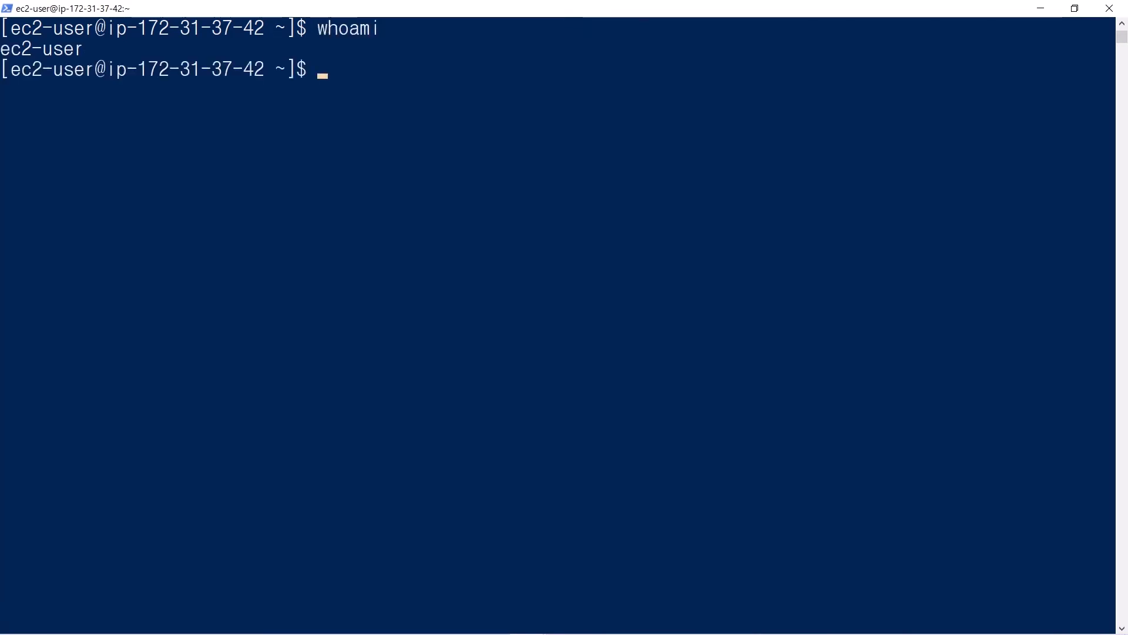
{"action": "type", "text": "mv"}
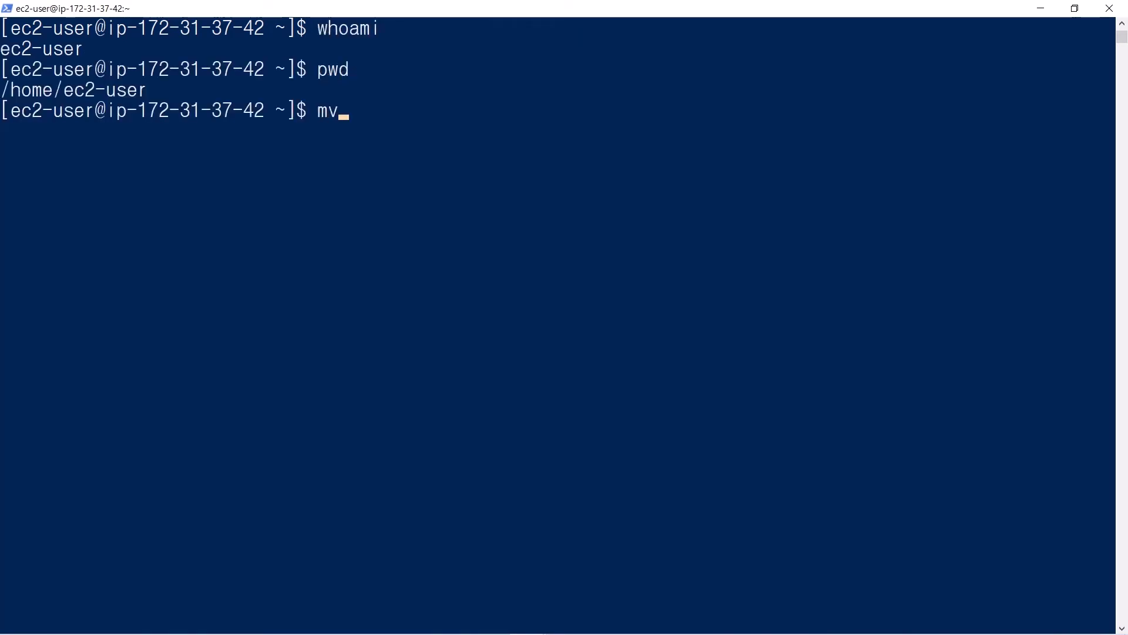
{"action": "type", "text": "shp tmp_shp"}
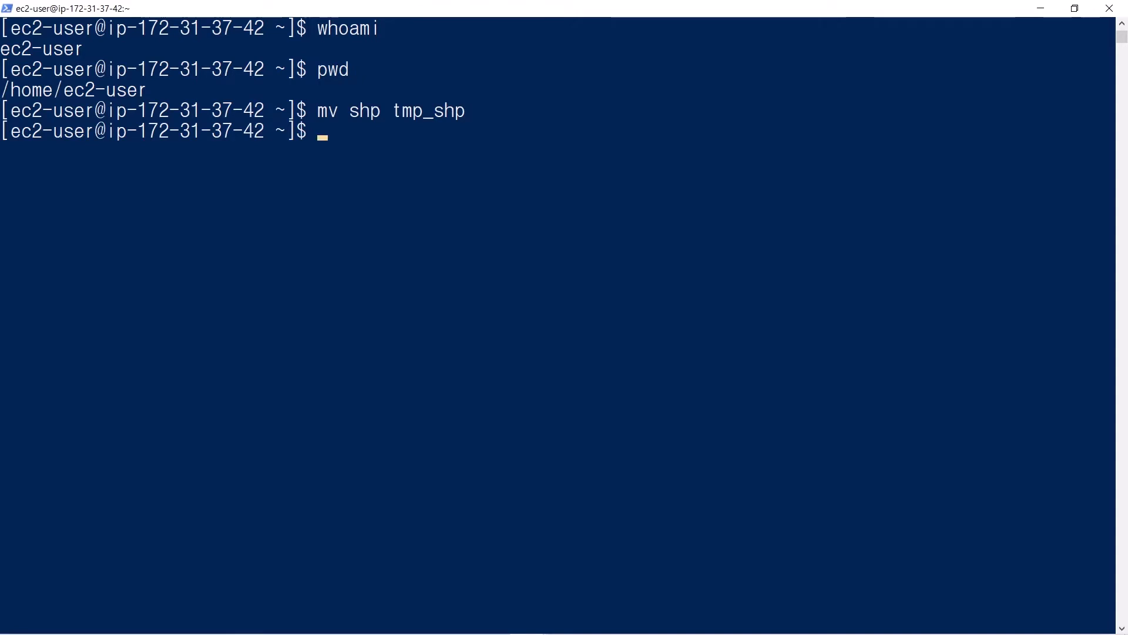
{"action": "type", "text": "git clon"}
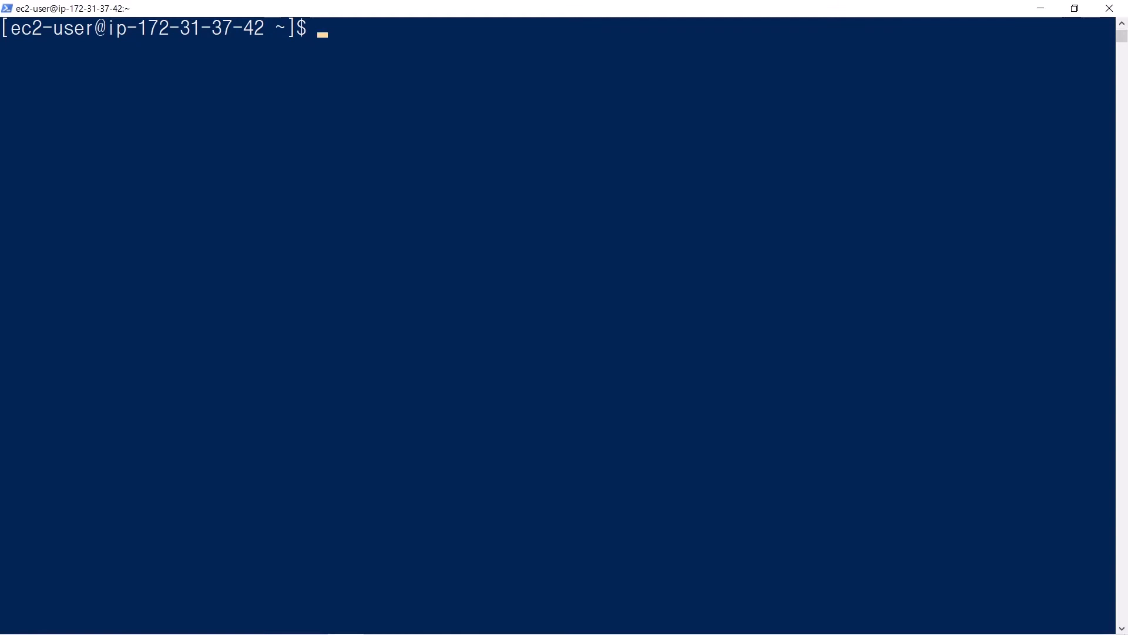
Open shp/lib/basic/pgsql.py, the Pgsql class module, in vi.
{"action": "type", "text": "vi shp"}
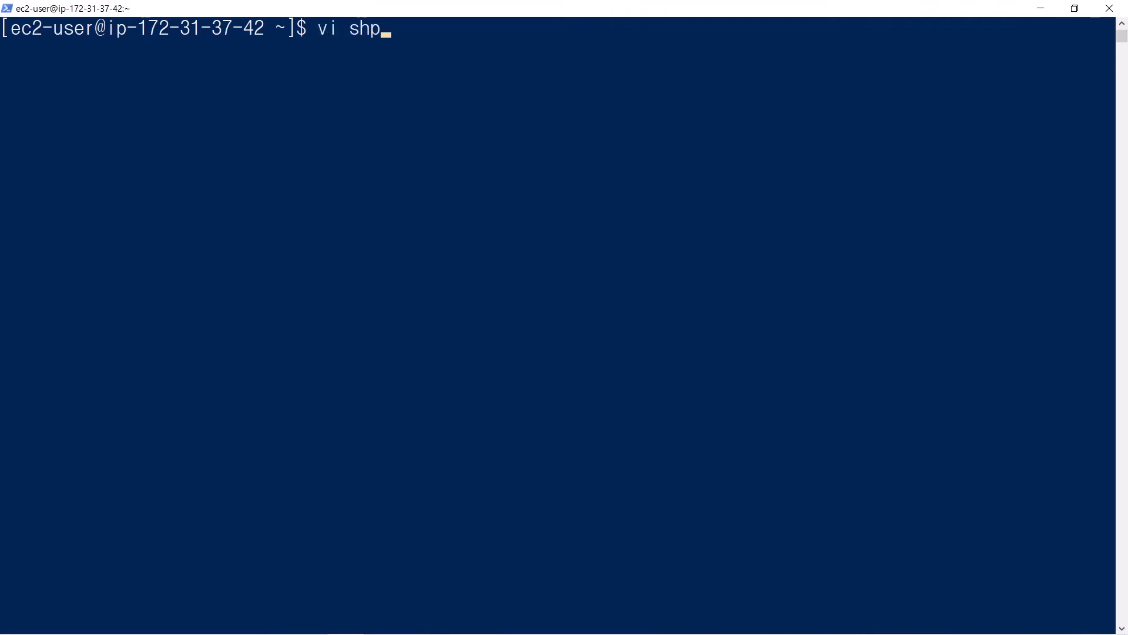
{"action": "type", "text": "/lib/basic/"}
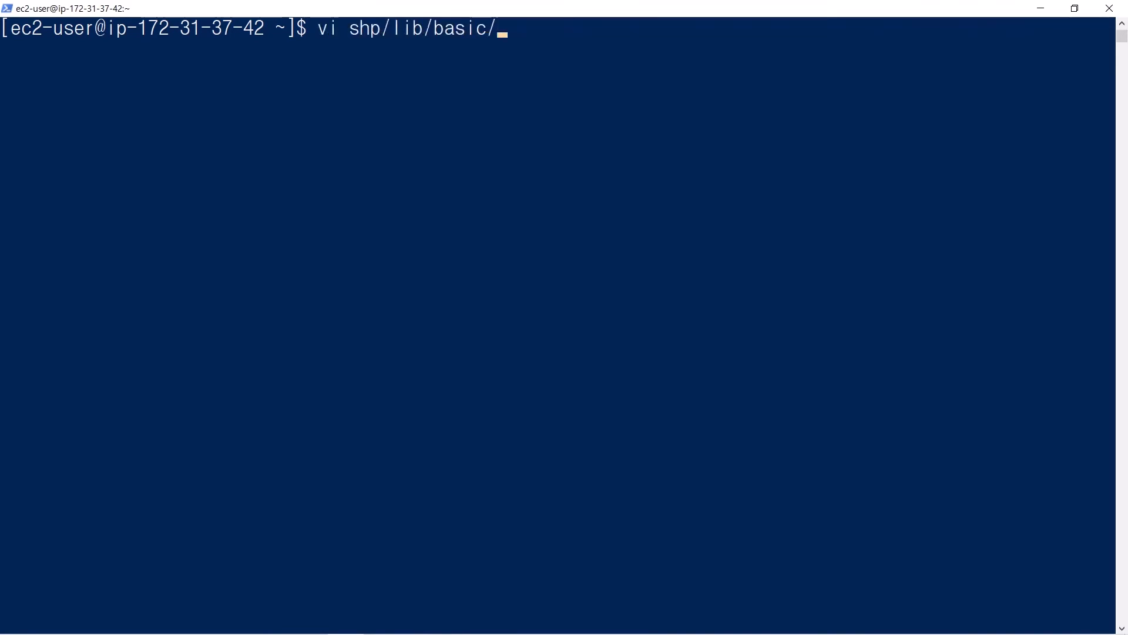
{"action": "type", "text": "pgsql.p"}
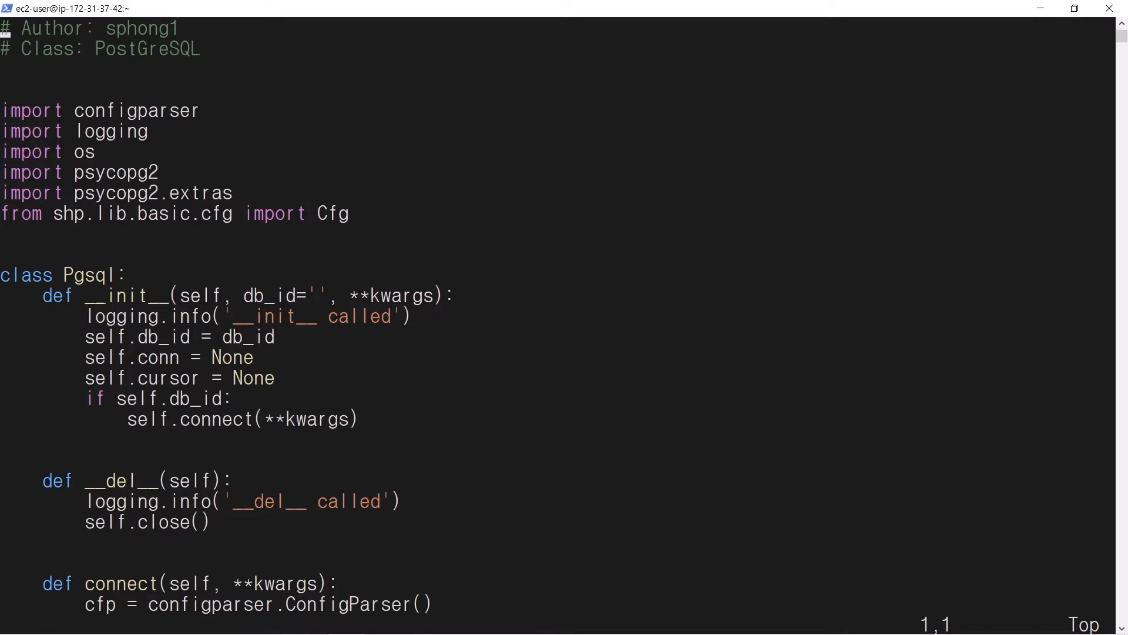
{"action": "double_click", "coordinate": [71, 275]}
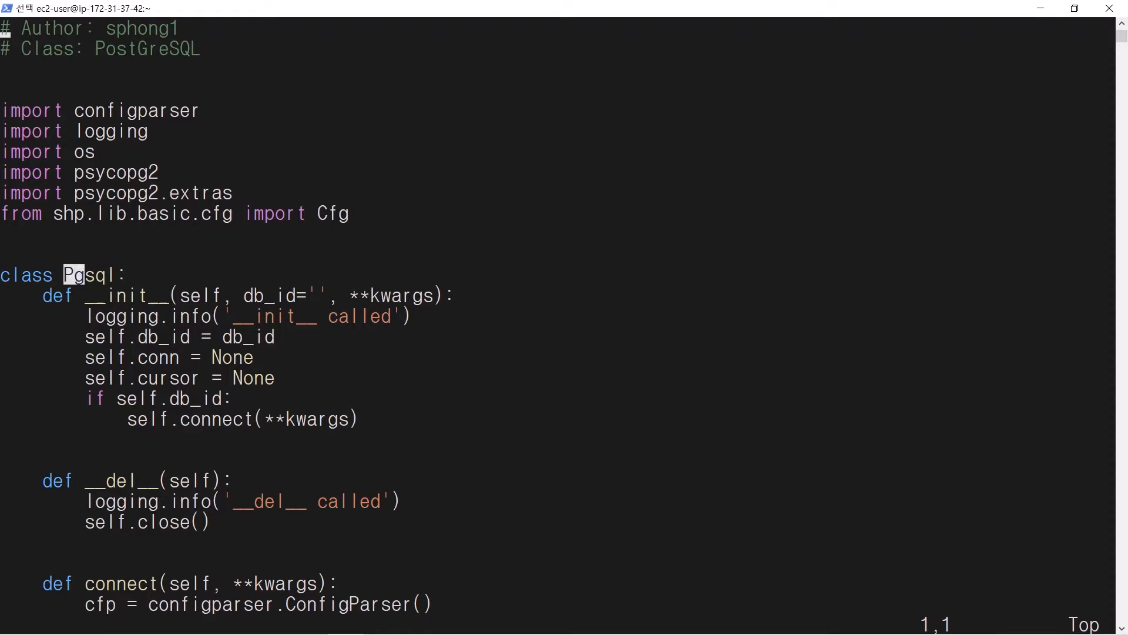
{"action": "double_click", "coordinate": [88, 275]}
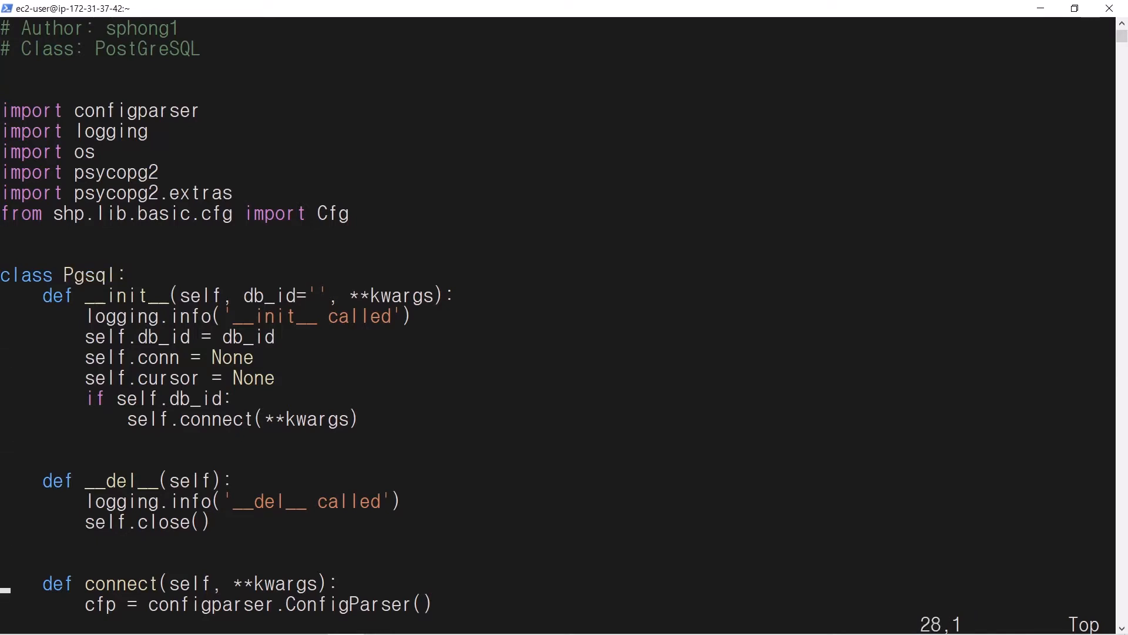
Scroll to connect(), showing the db.ini lookup and psycopg2.connect call.
{"action": "scroll", "scroll_direction": "down", "scroll_amount": 3}
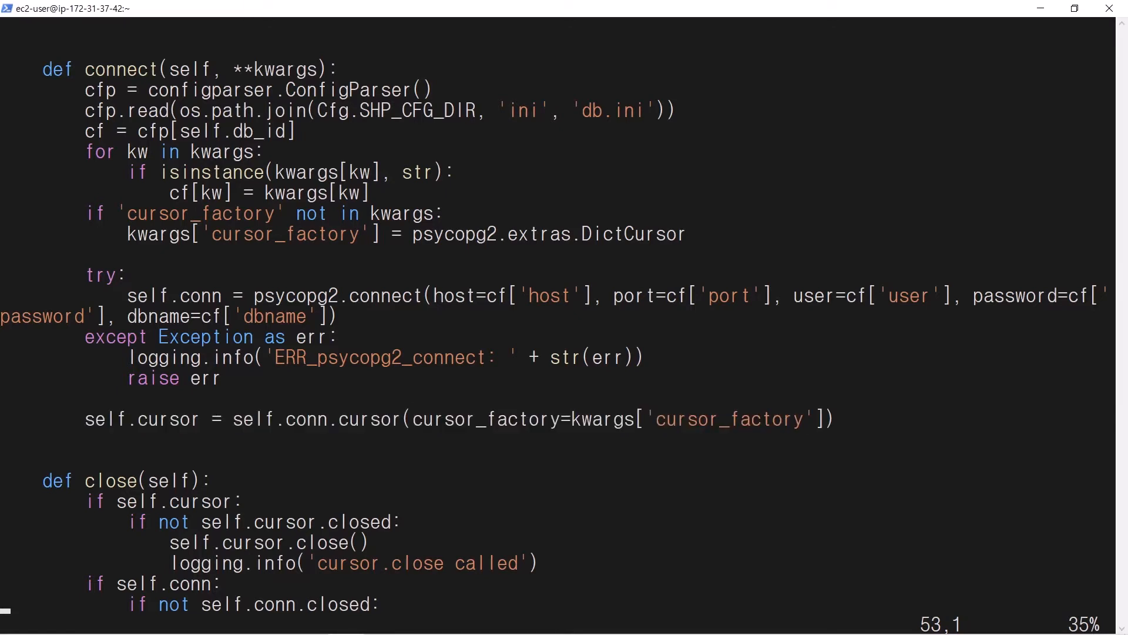
{"action": "double_click", "coordinate": [121, 70]}
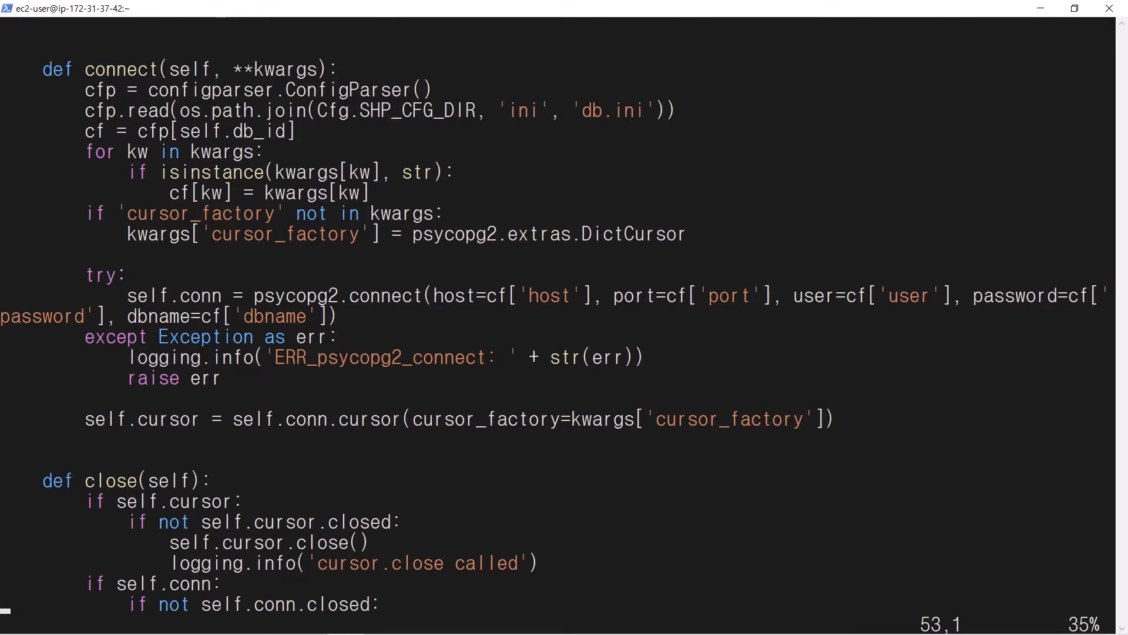
Scroll to close() and the start of execute(), highlighting the close method name.
{"action": "scroll", "scroll_direction": "down", "scroll_amount": 3}
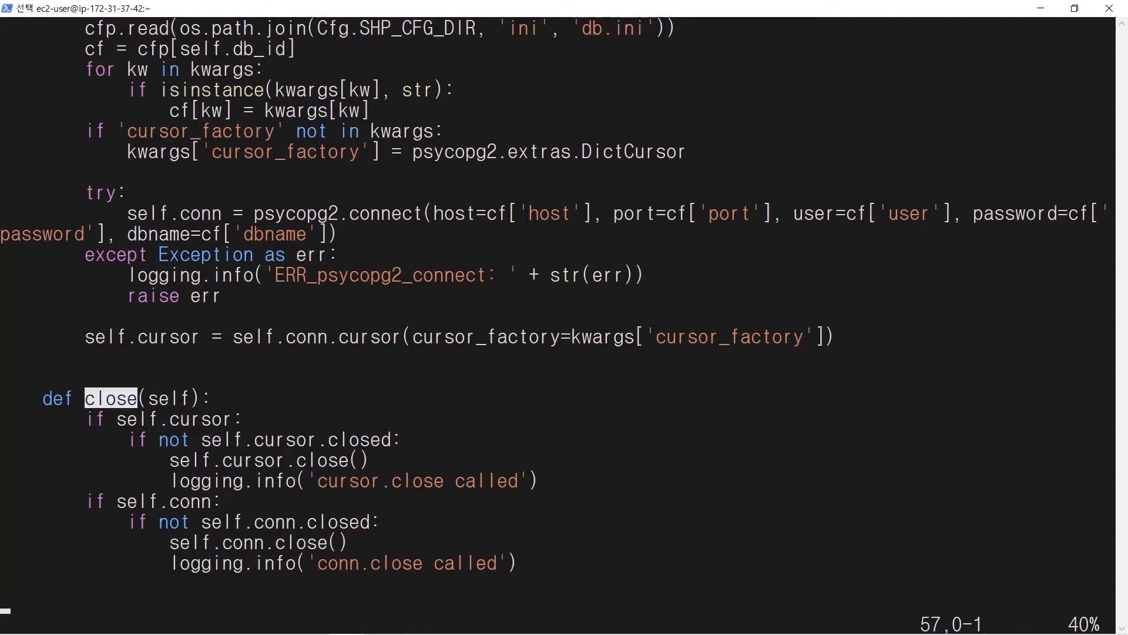
{"action": "double_click", "coordinate": [269, 460]}
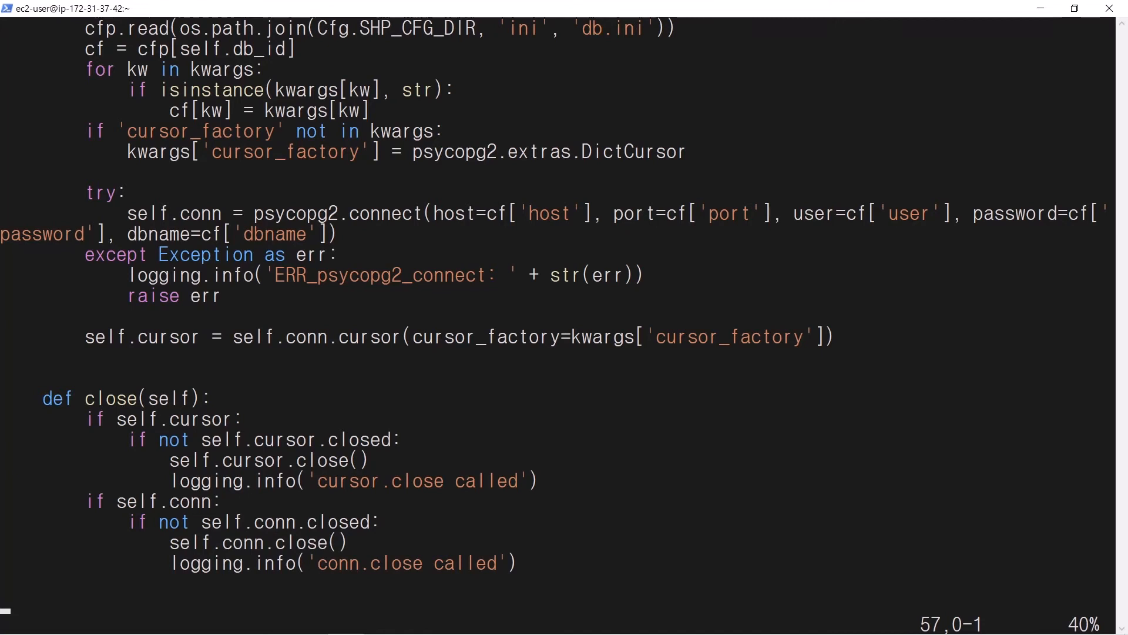
{"action": "scroll", "scroll_direction": "down", "scroll_amount": 3}
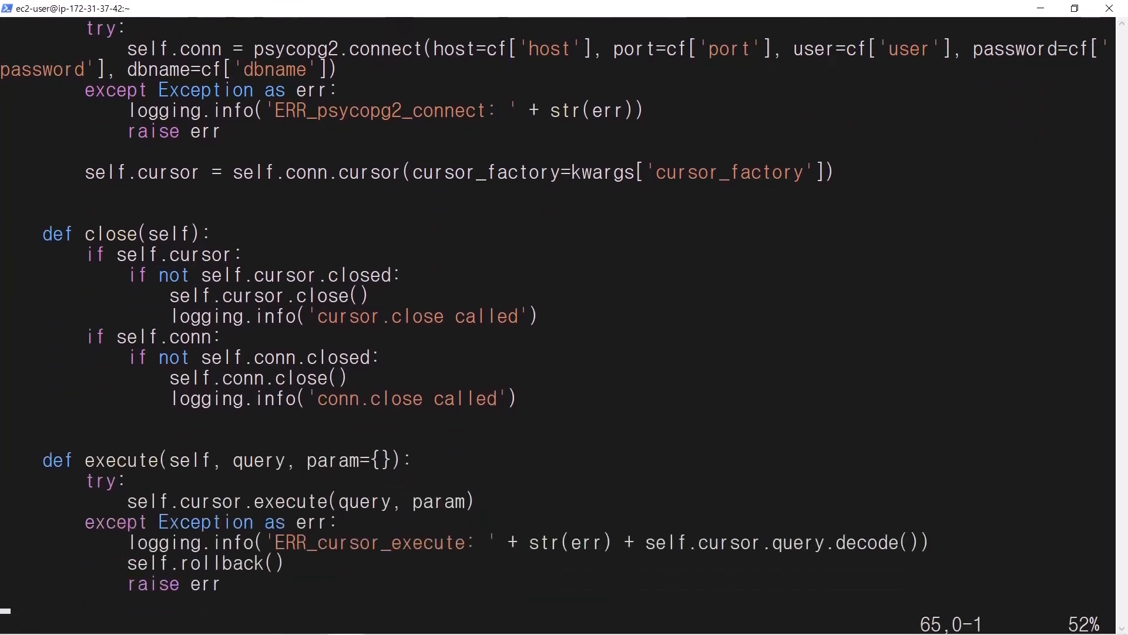
Scroll through execute(), fetchall() and fetchone() to the start of commit().
{"action": "scroll", "scroll_direction": "down", "scroll_amount": 3}
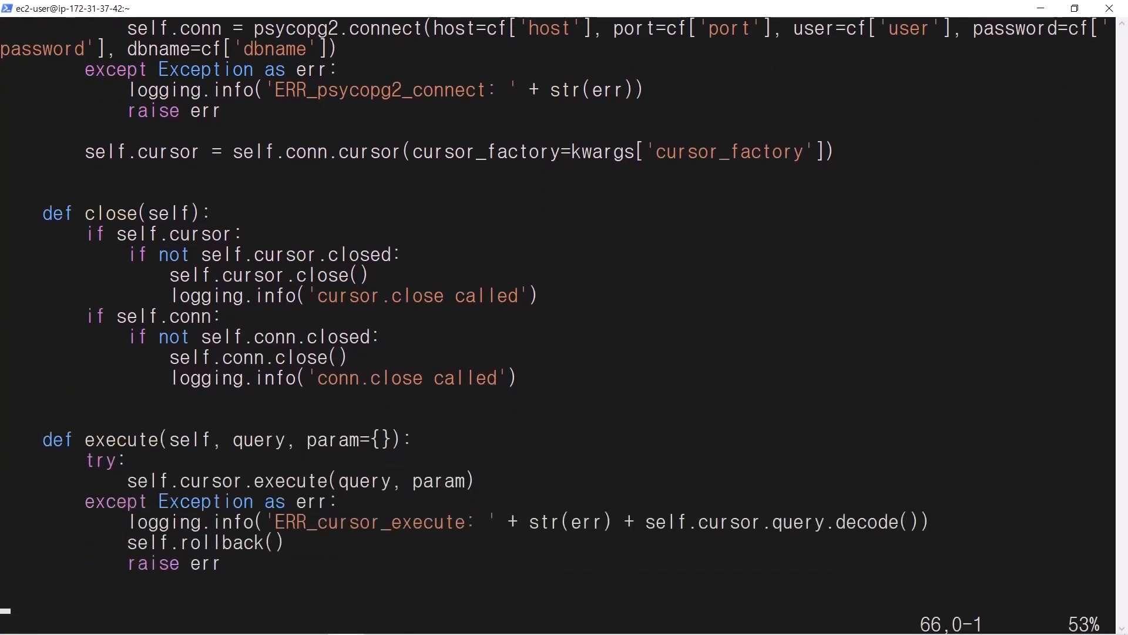
{"action": "double_click", "coordinate": [121, 439]}
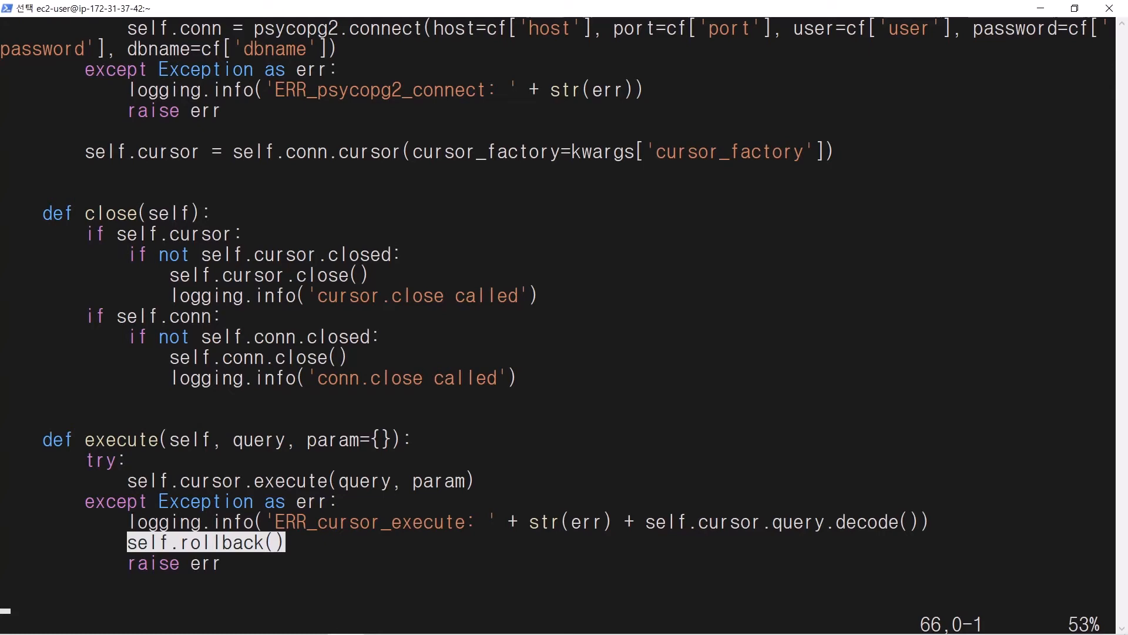
{"action": "scroll", "scroll_direction": "down", "scroll_amount": 3}
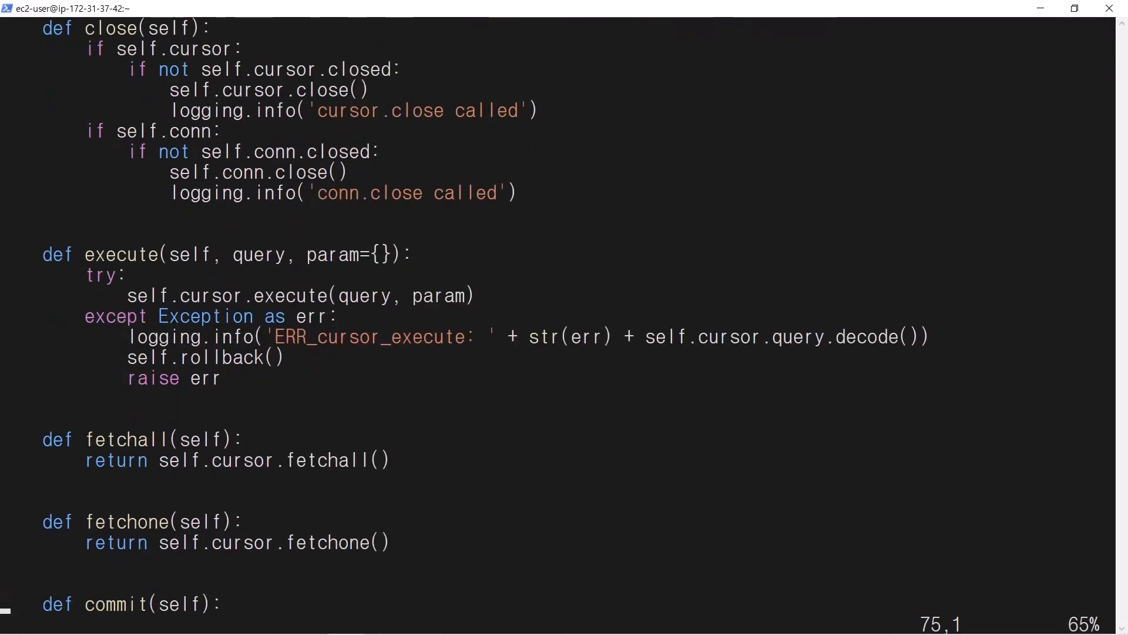
Scroll to commit() and rollback() at the end of the Pgsql file.
{"action": "scroll", "scroll_direction": "down", "scroll_amount": 3}
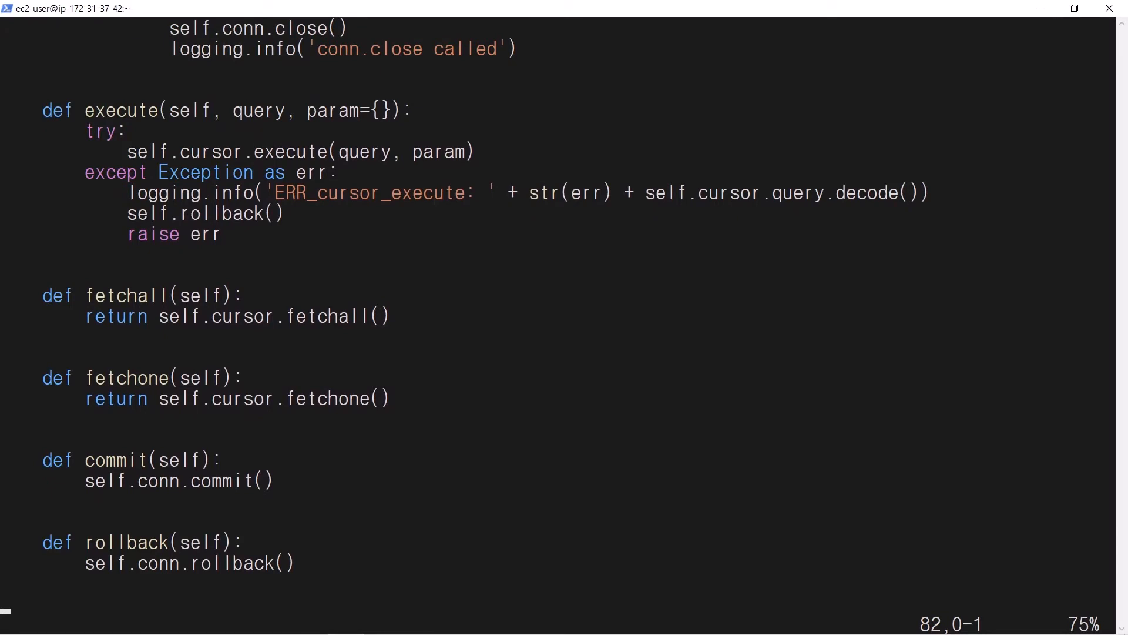
{"action": "double_click", "coordinate": [100, 295]}
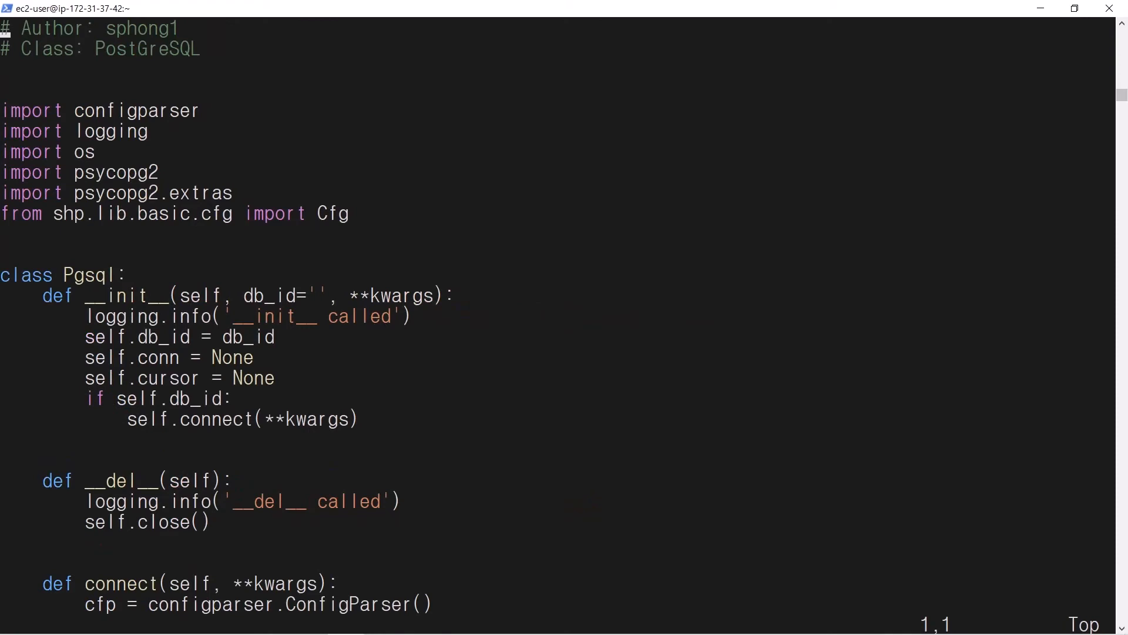
{"action": "double_click", "coordinate": [125, 295]}
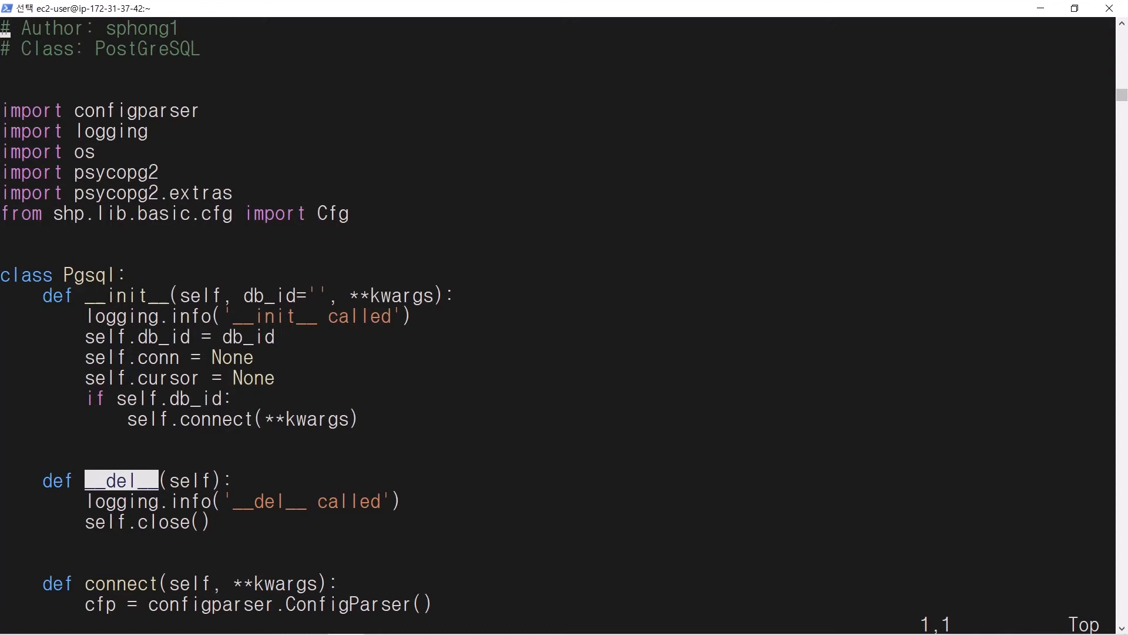
{"action": "double_click", "coordinate": [147, 522]}
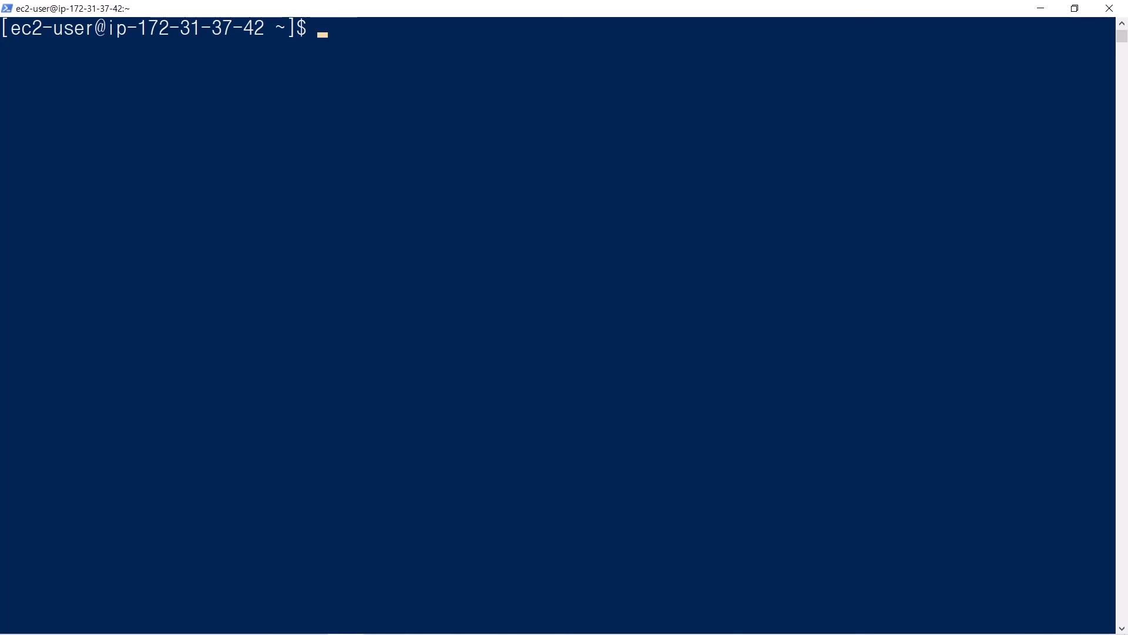
Make the shp/cfg/ini directory and create db.ini inside it with vi.
{"action": "type", "text": "mkdir shp/cfg/ini"}
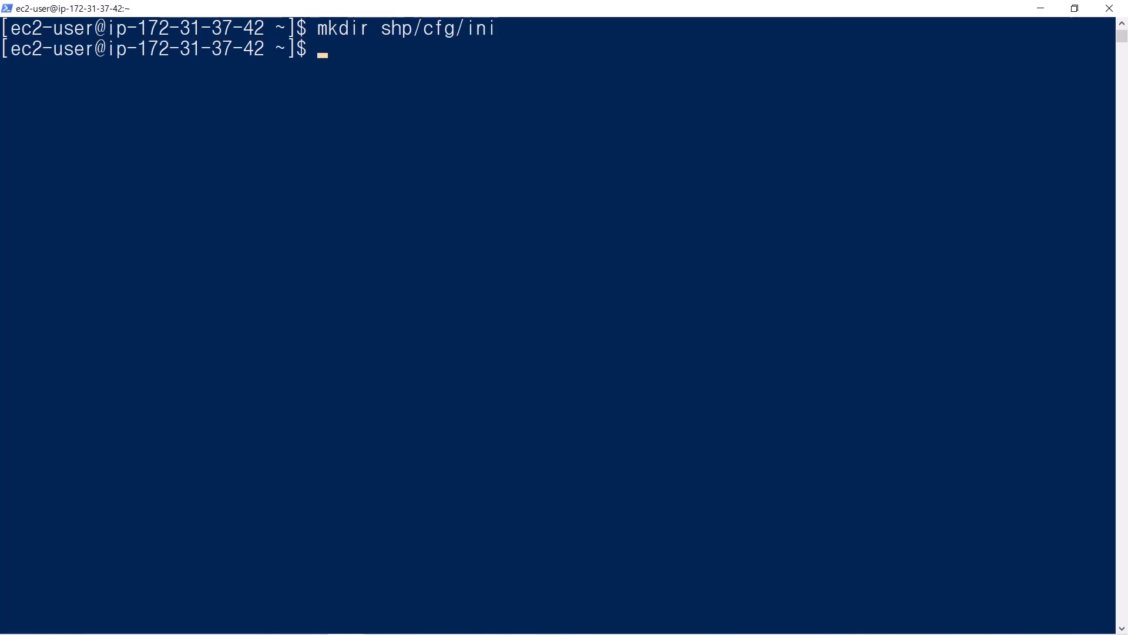
{"action": "type", "text": "vi shp/c"}
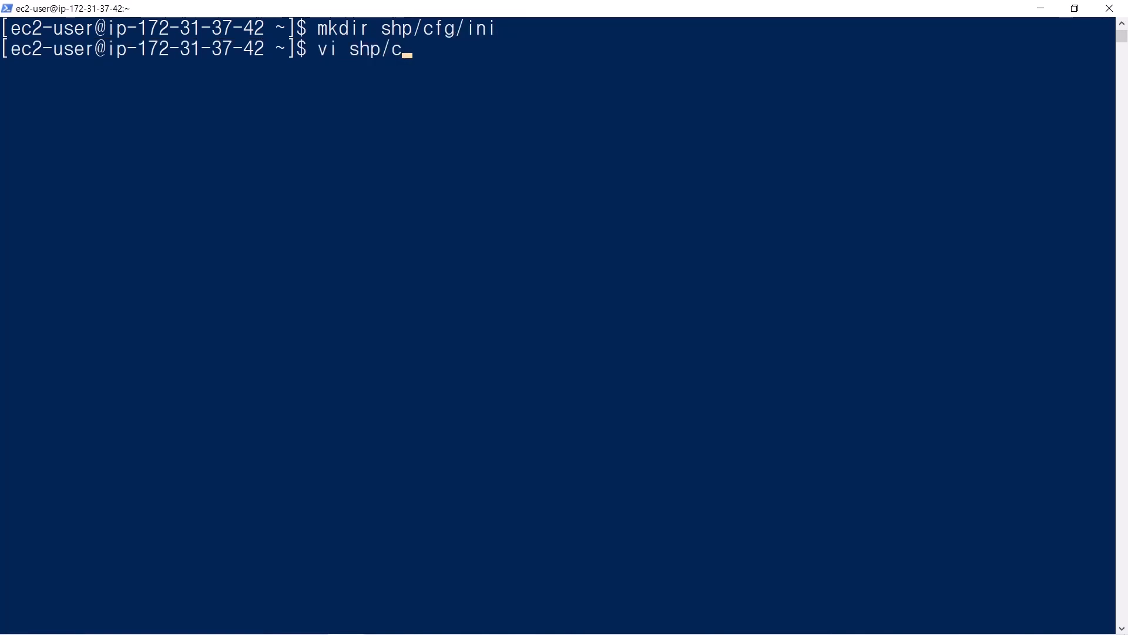
{"action": "type", "text": "fg/ini/db."}
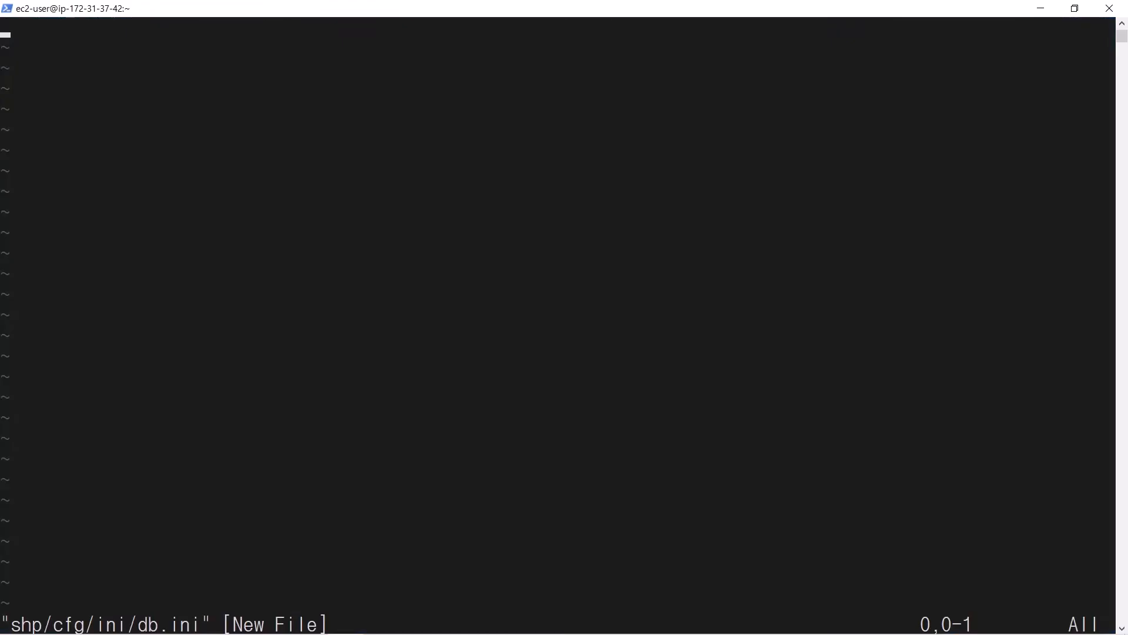
Write the [db_shp_main] section with host, port, user, password and dbname, then save db.ini.
{"action": "type", "text": "[db_shp_main]"}
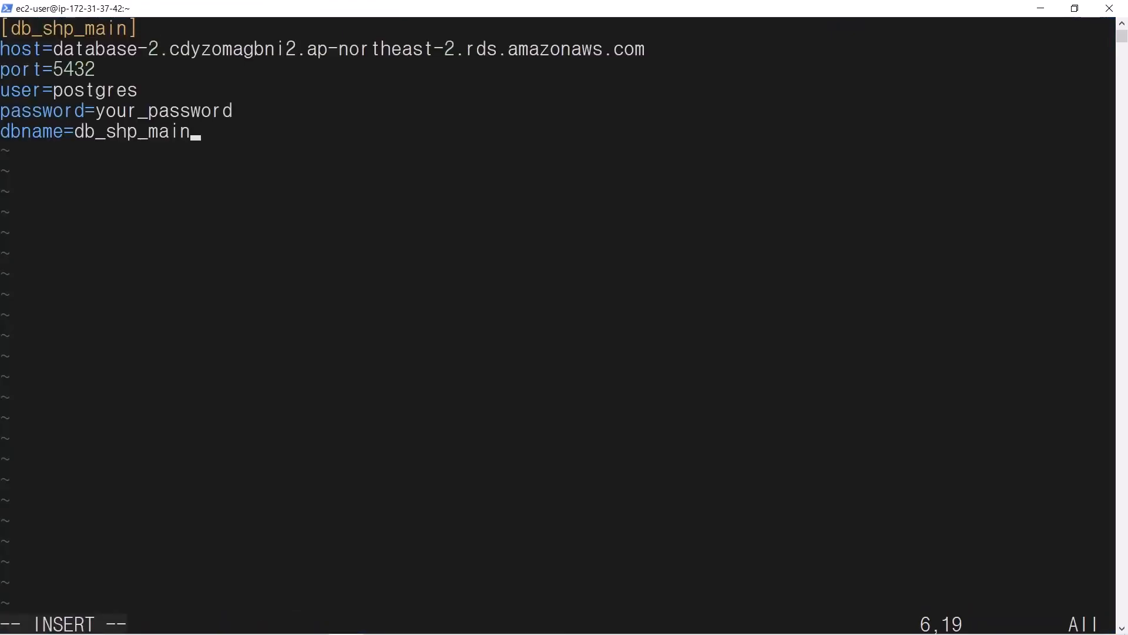
{"action": "key", "text": "Escape"}
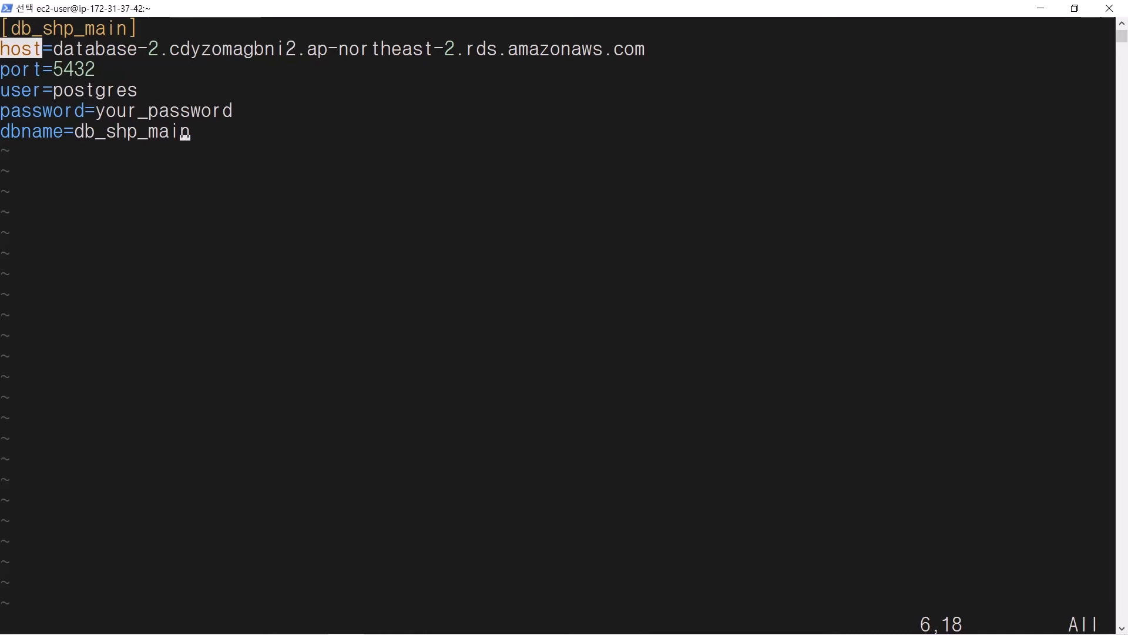
{"action": "key", "text": "Down"}
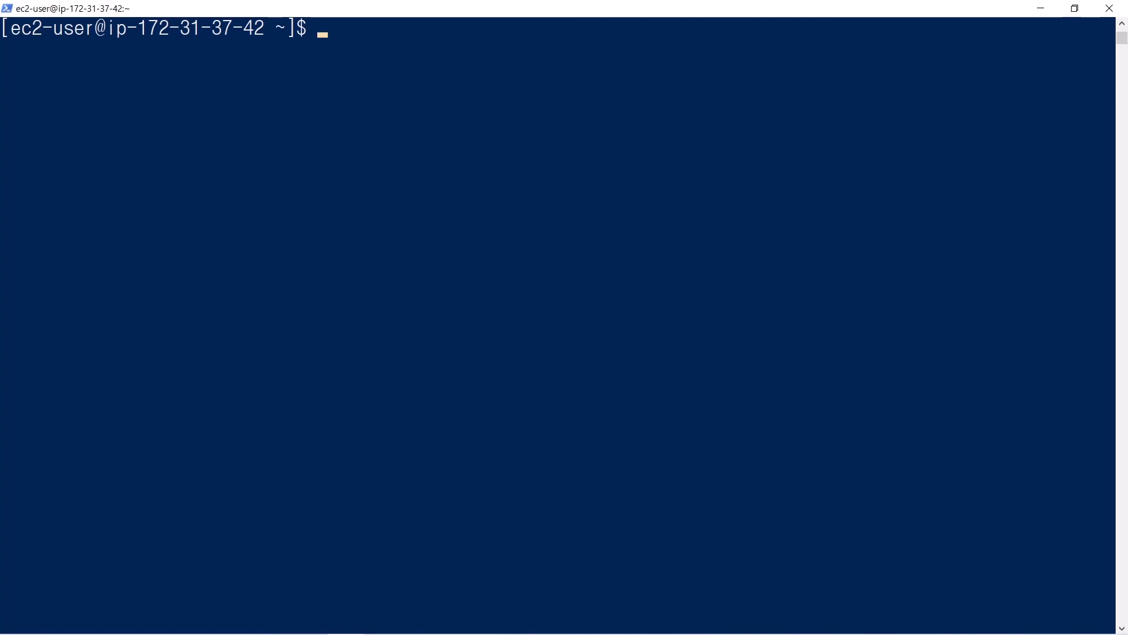
Open shp/appmgr/bpr/product/bpr_product.py in vi and add 'from shp.lib.basic.pgsql import Pgsql'.
{"action": "type", "text": "vi shp"}
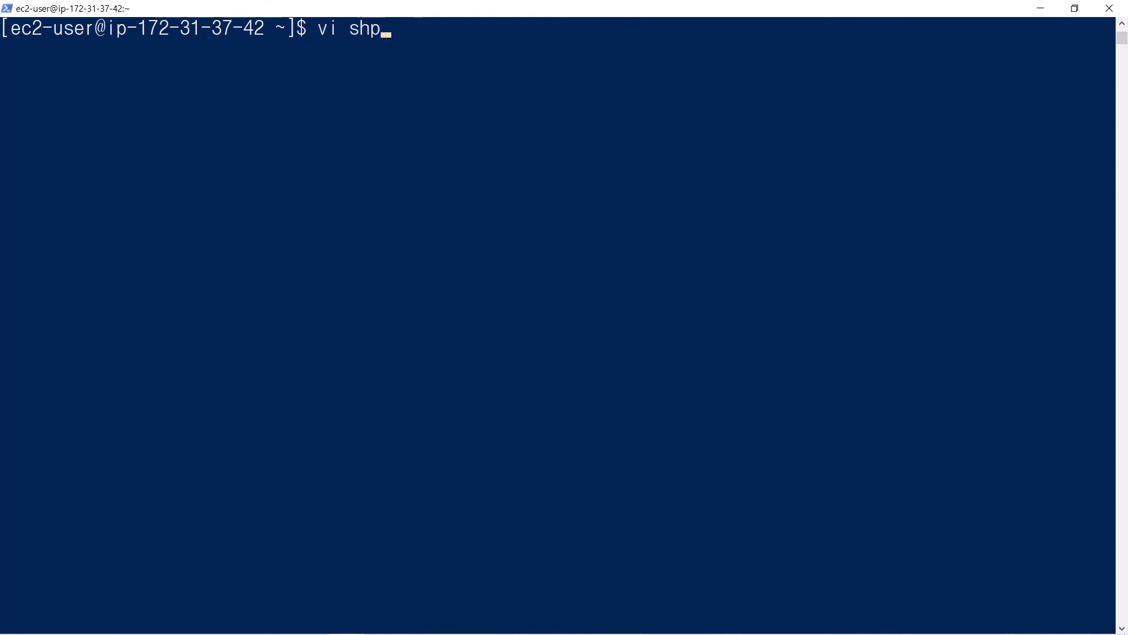
{"action": "type", "text": "/appmgr/"}
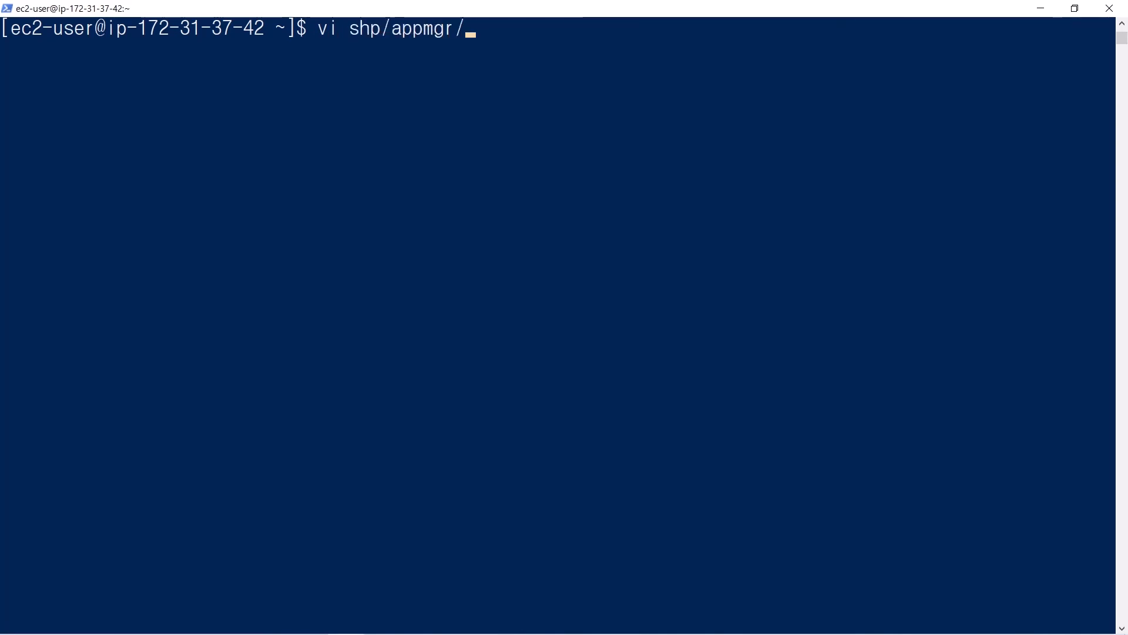
{"action": "type", "text": "bpr/product/bpr_product.py"}
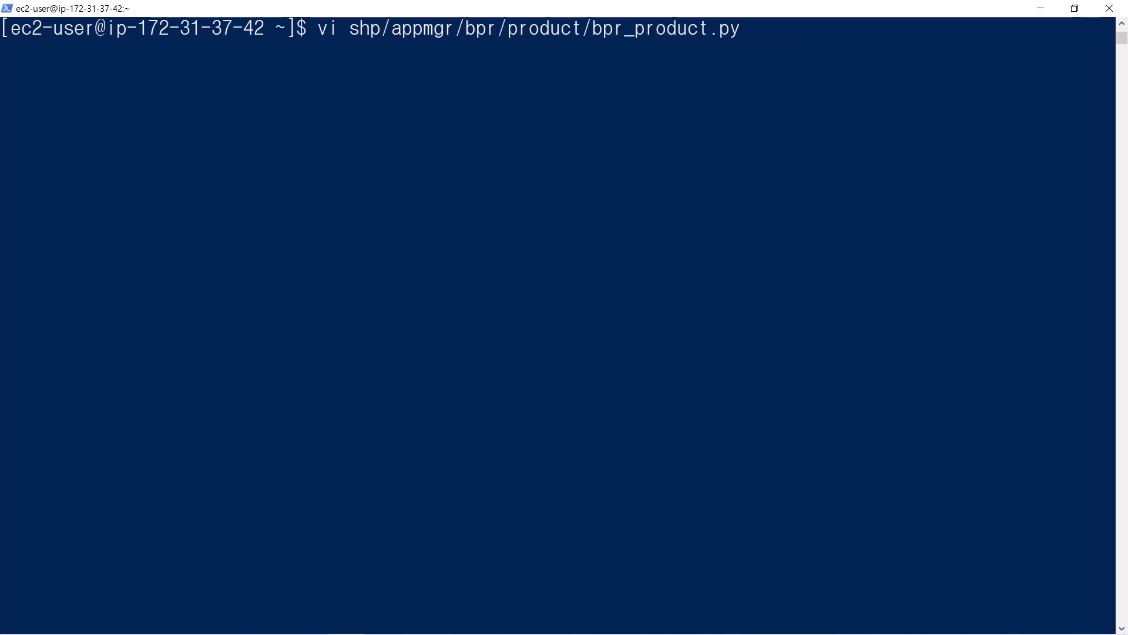
{"action": "key", "text": "Return"}
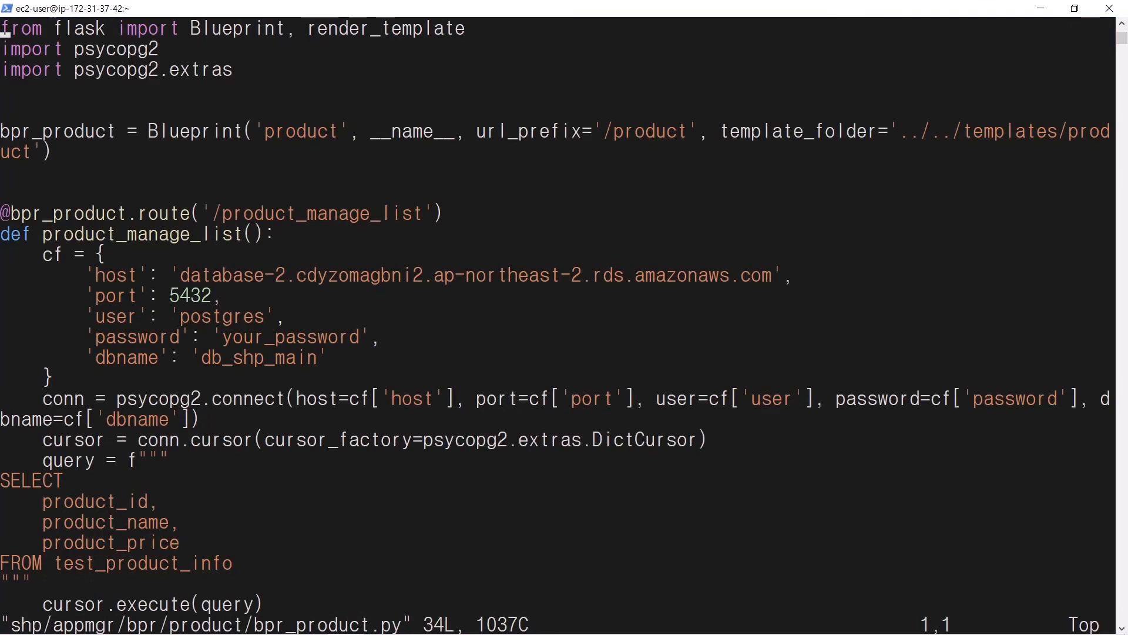
{"action": "type", "text": ":1"}
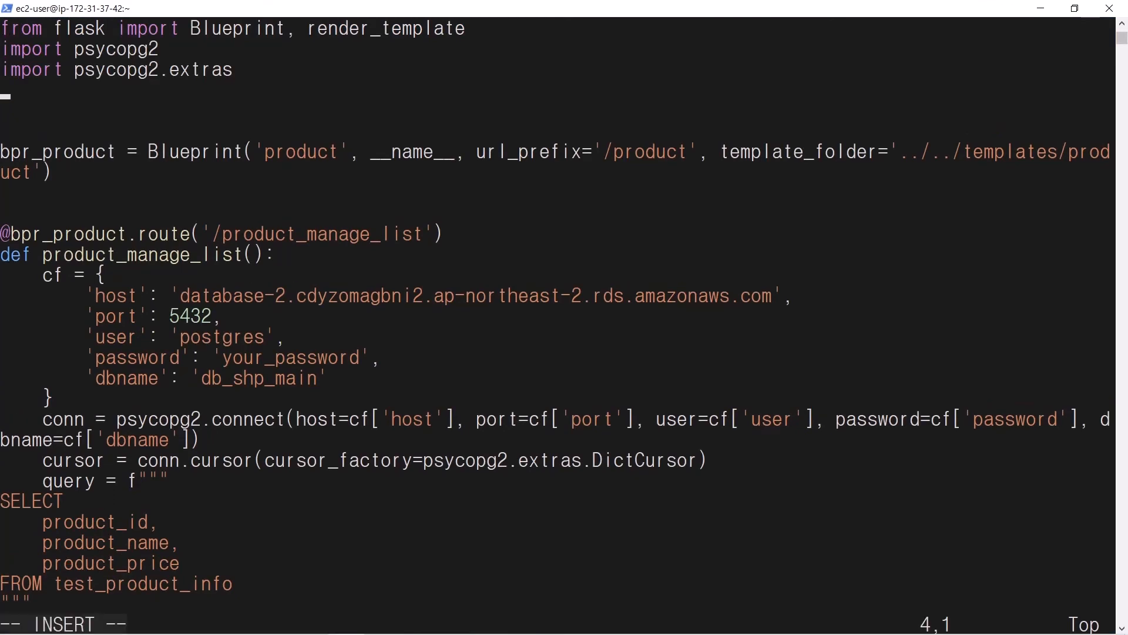
{"action": "type", "text": "from shp.lib.basic.pgsql import Pgsql"}
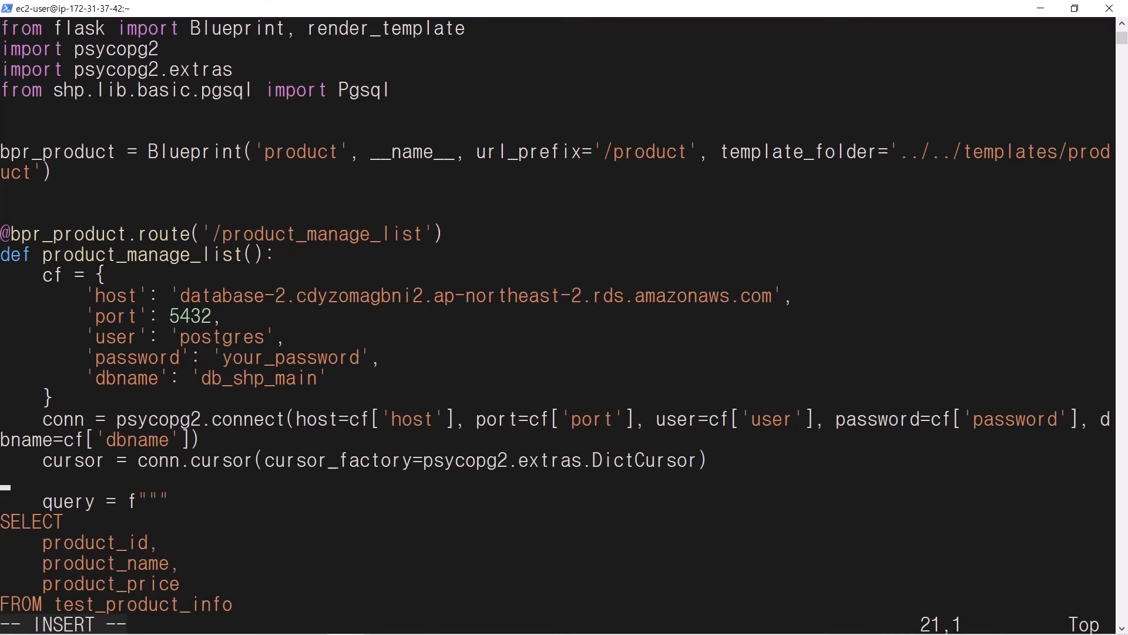
Replace the cf dict and cursor code with dao = Pgsql('db_shp_main') and dao calls.
{"action": "type", "text": "dao = Pgsql('db_shp_main')"}
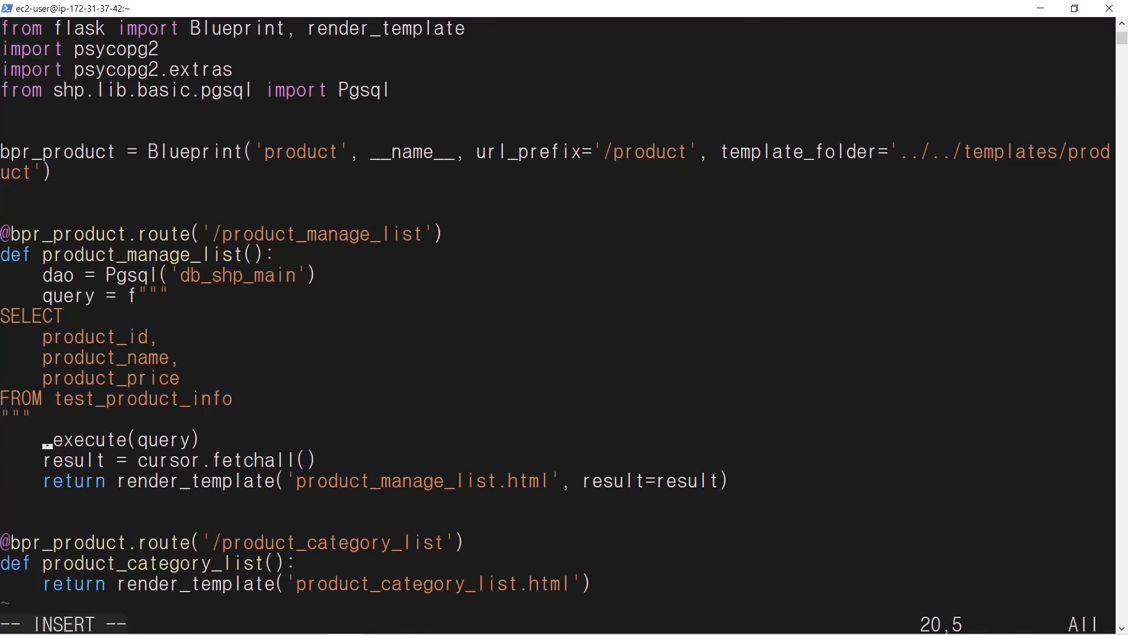
{"action": "type", "text": "dao"}
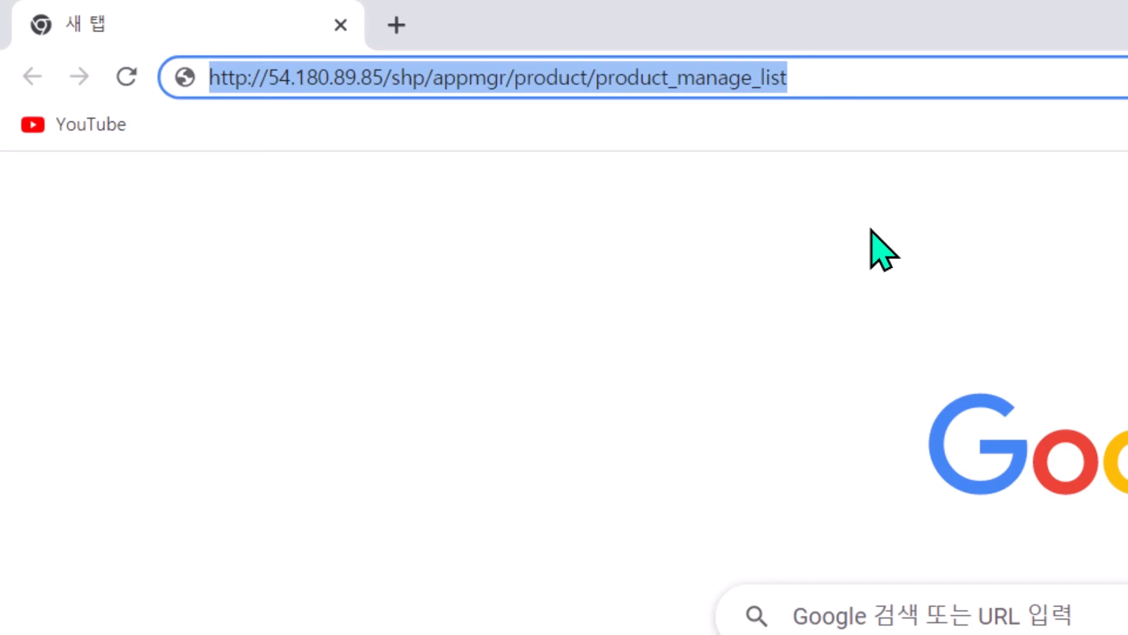
{"action": "key", "text": "Enter"}
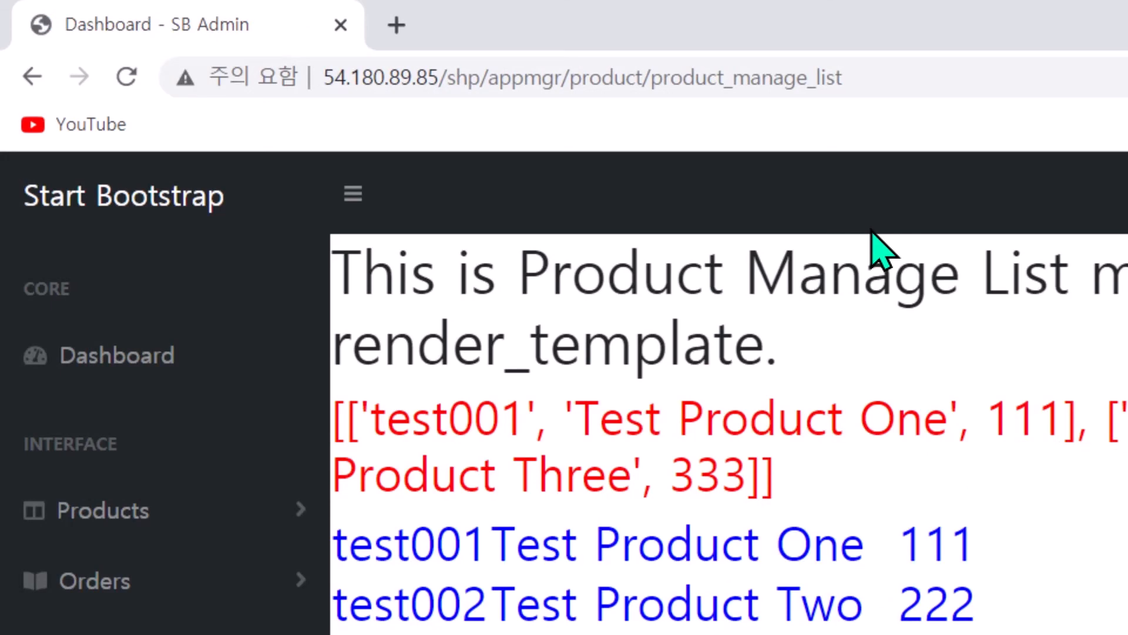